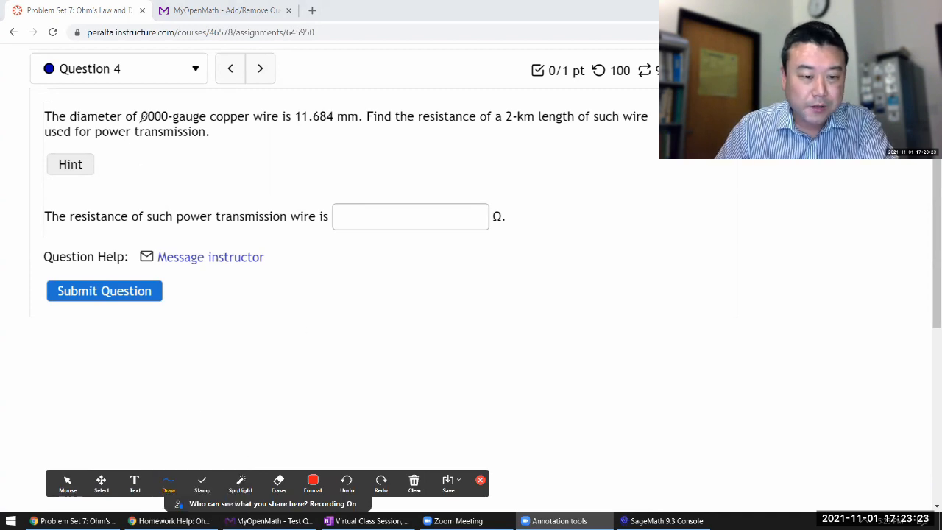
Underline the 0000-gauge wire and its 11.684 mm diameter in the question text.
drag(140, 130, 206, 129)
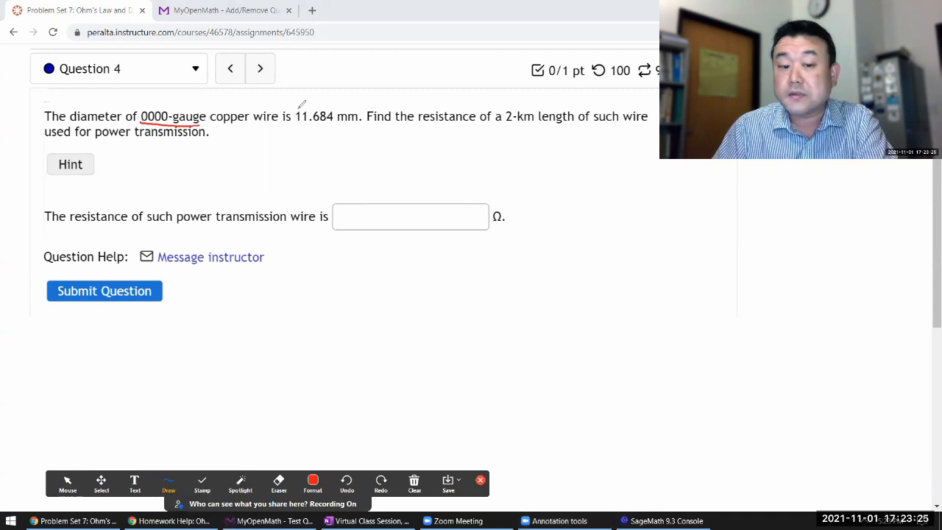
drag(297, 124, 341, 124)
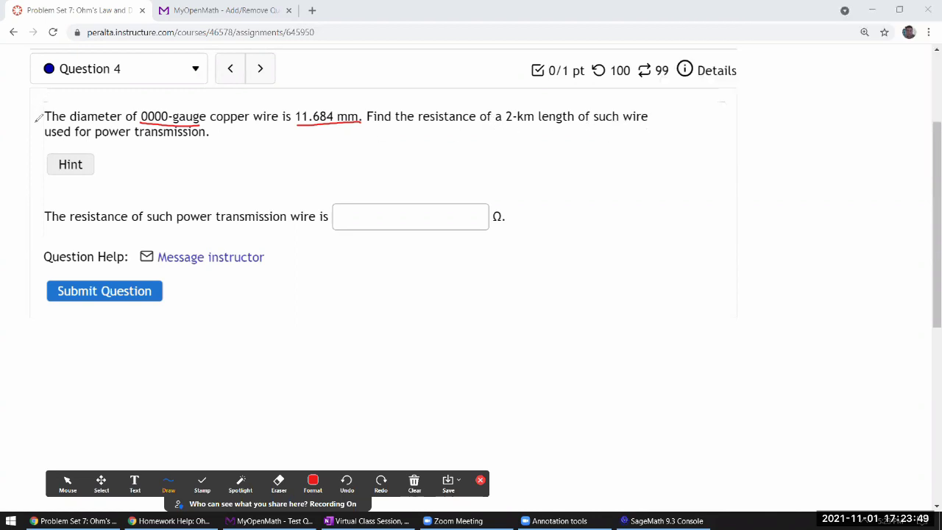
mouse_move(227, 140)
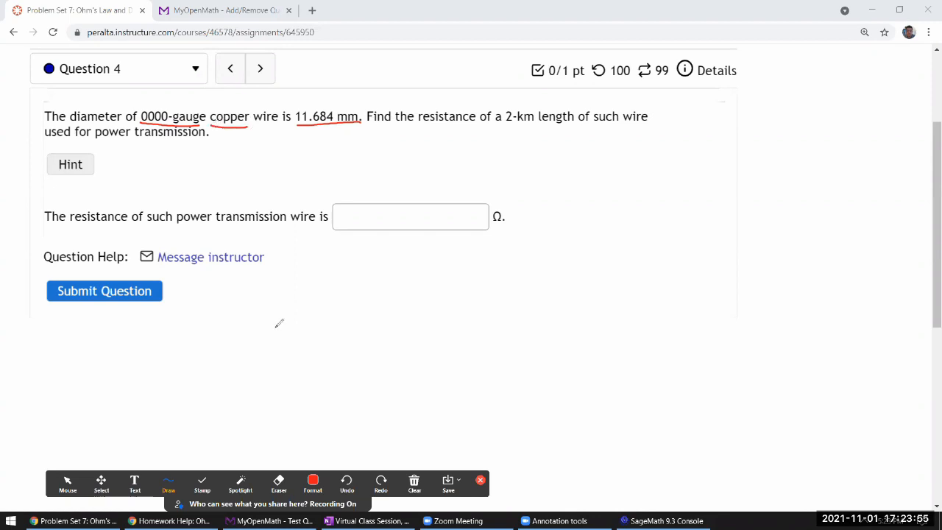
mouse_move(73, 471)
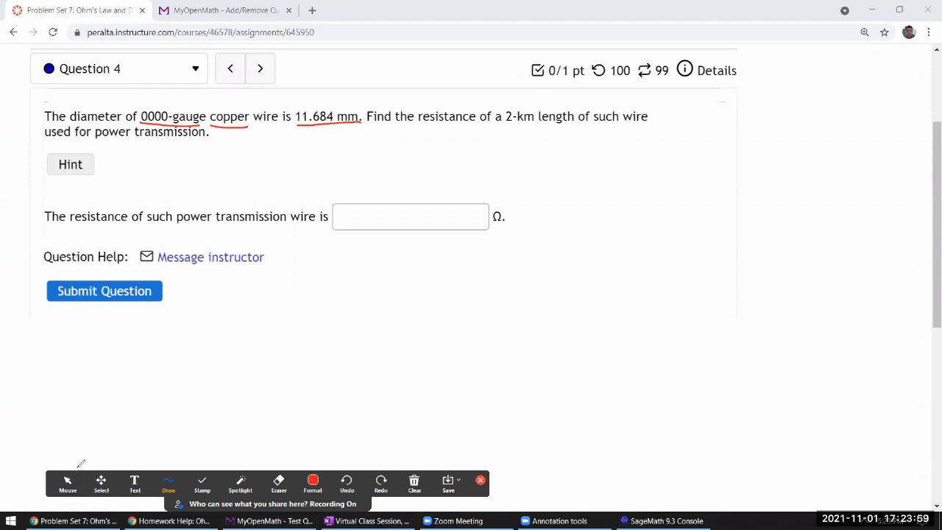
mouse_move(506, 357)
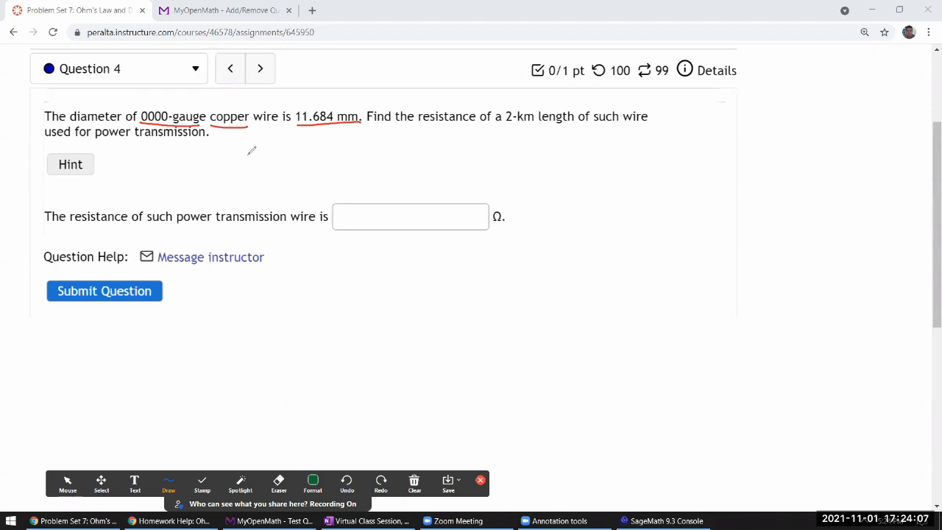
Handwrite R = (ℓ/A)ρ beside the question and return the annotation toolbar to Mouse.
drag(249, 144, 264, 174)
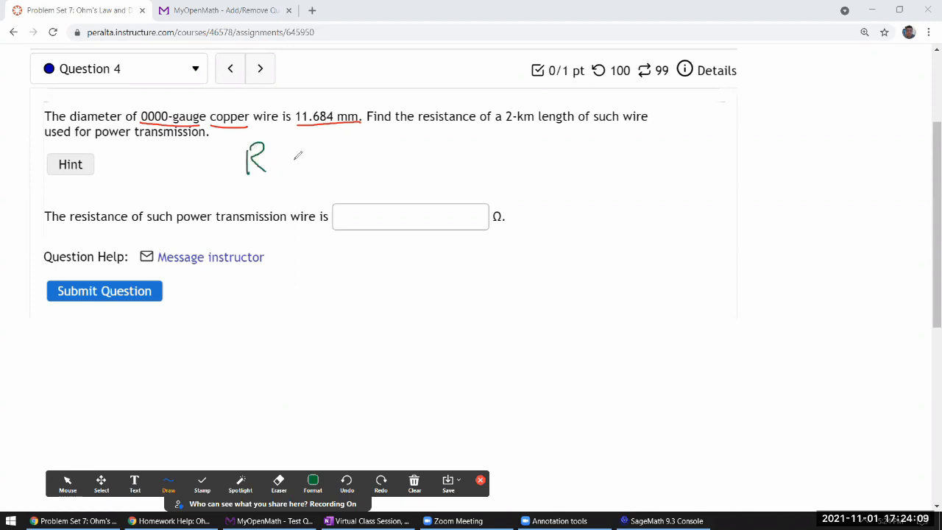
drag(380, 145, 368, 173)
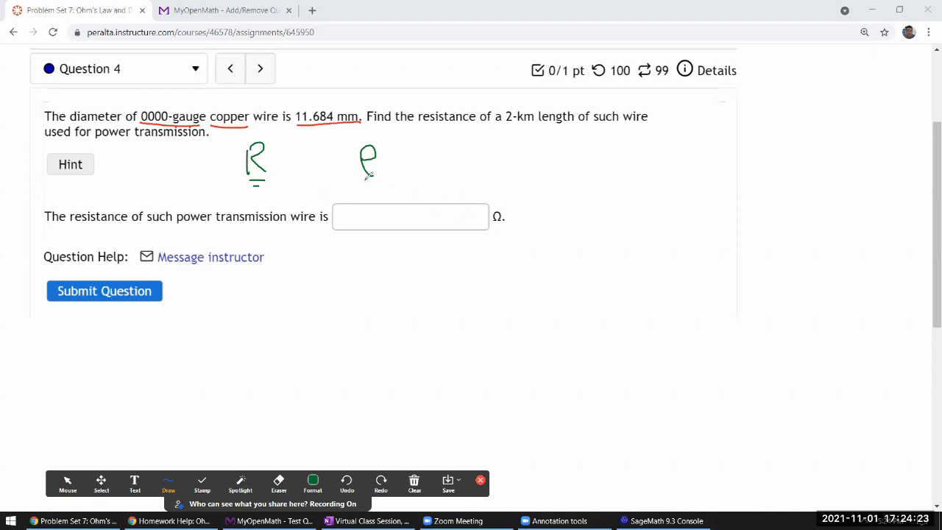
drag(368, 174, 383, 180)
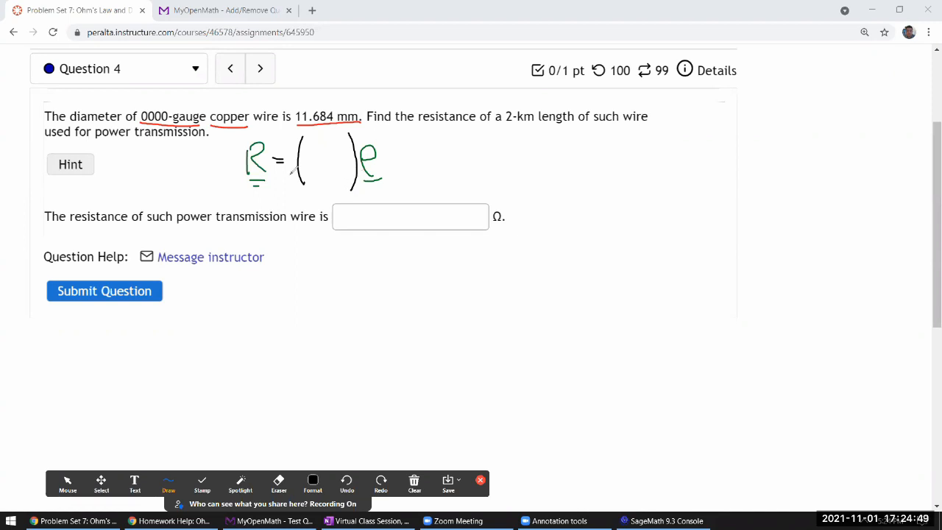
drag(316, 148, 331, 177)
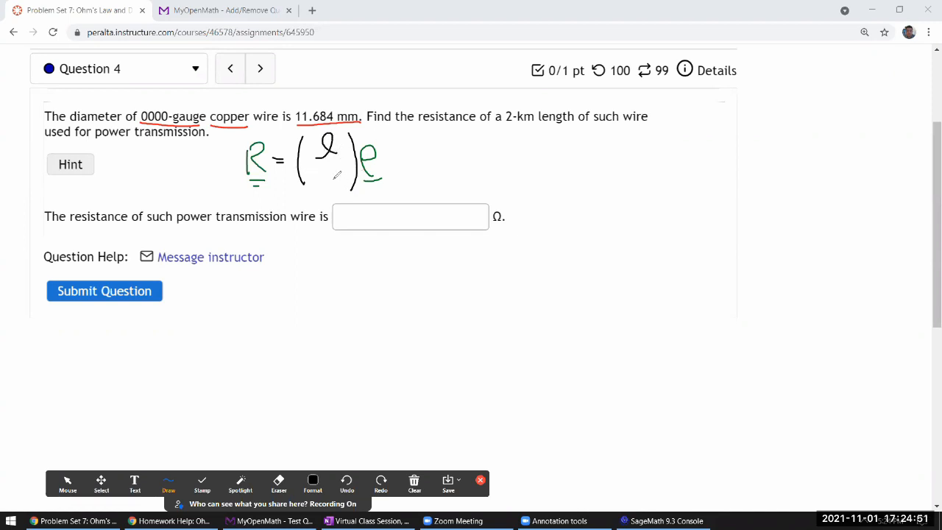
drag(316, 159, 331, 177)
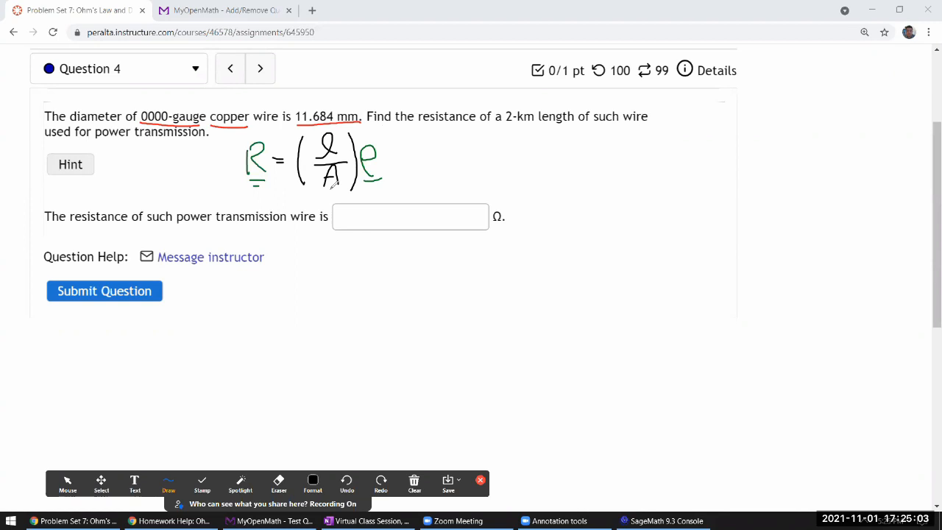
click(68, 483)
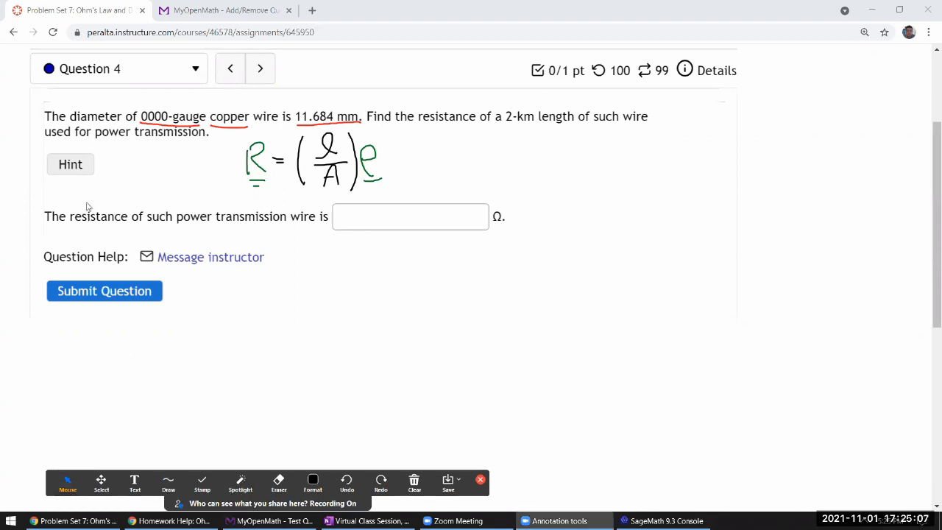
Bring up OpenStax 9.3 and scroll to the resistivity table listing copper.
click(71, 165)
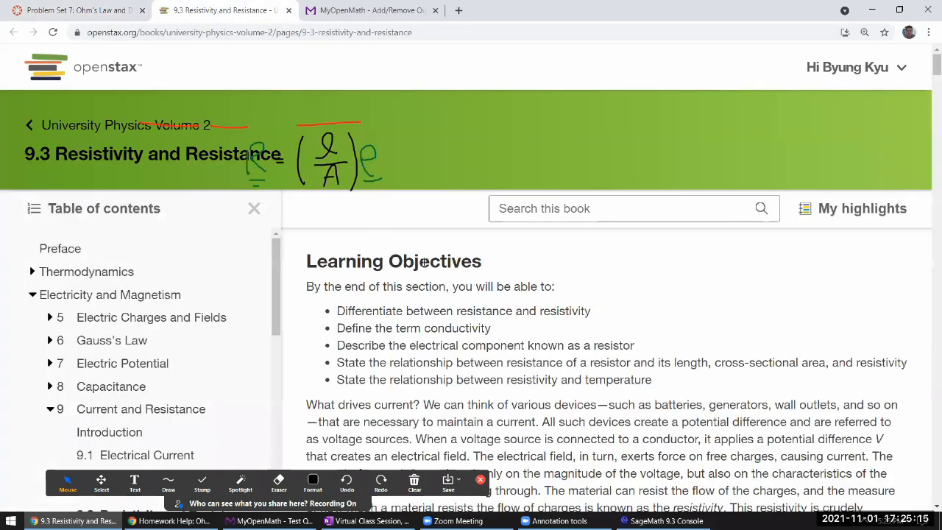
scroll(down, 3)
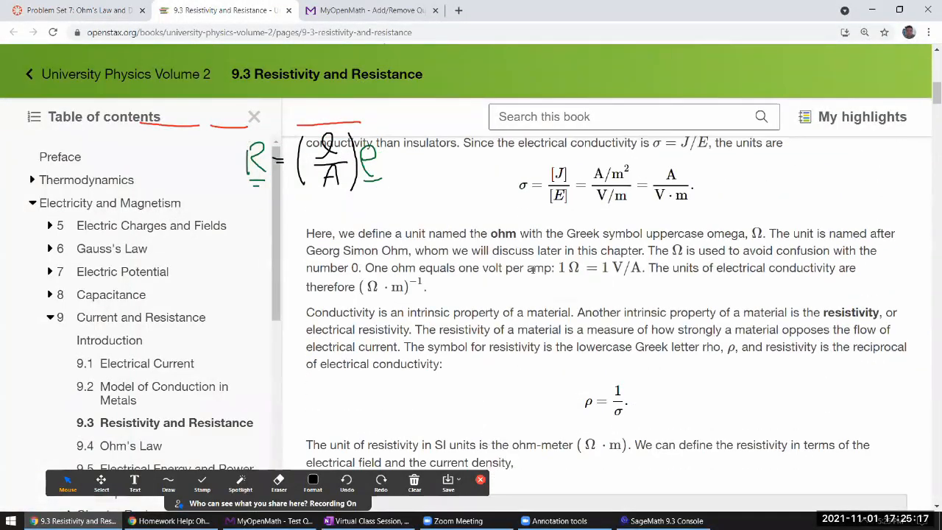
scroll(down, 3)
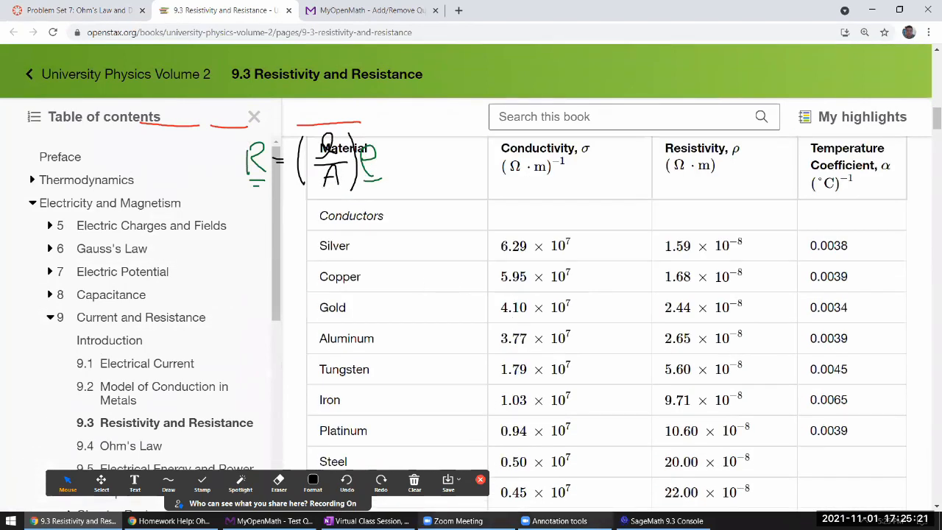
Assign copper's resistivity rho = 1.68E-8 in the SageMath console.
click(665, 521)
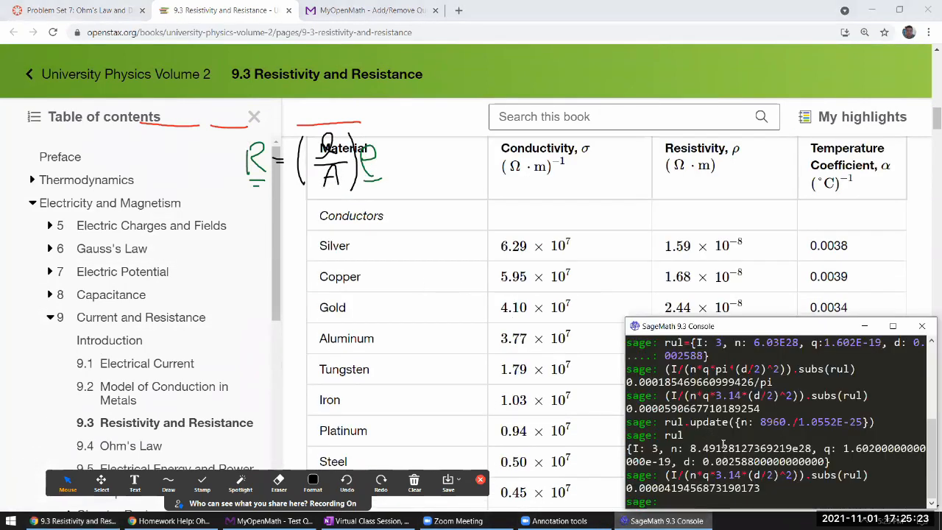
text(rho=)
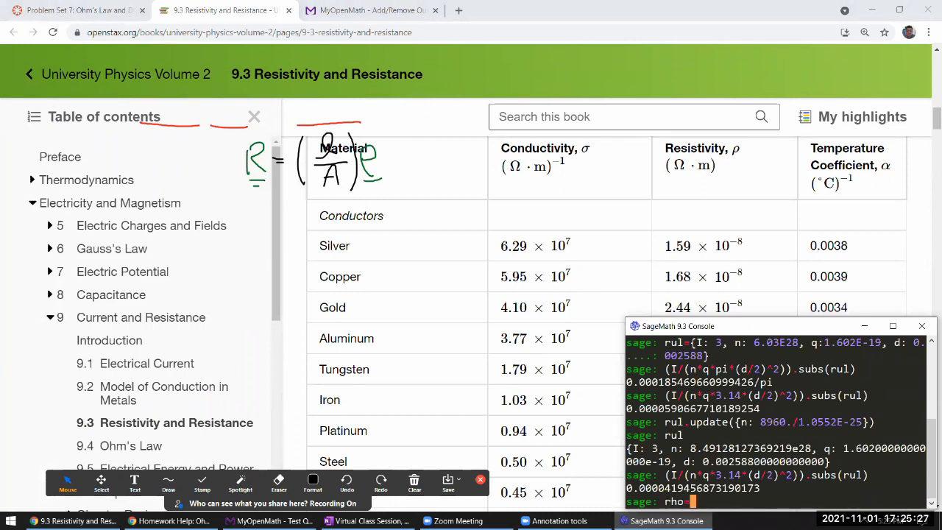
text(5.95)
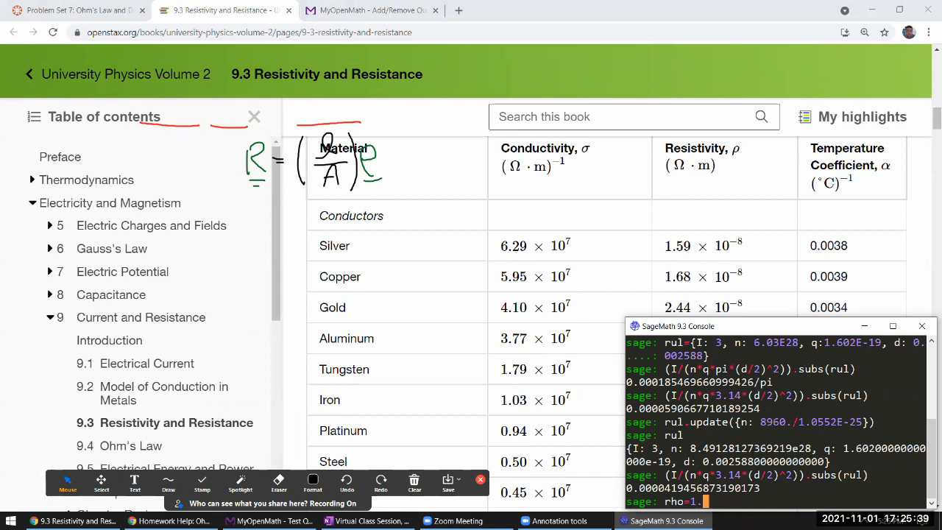
text(68E-8)
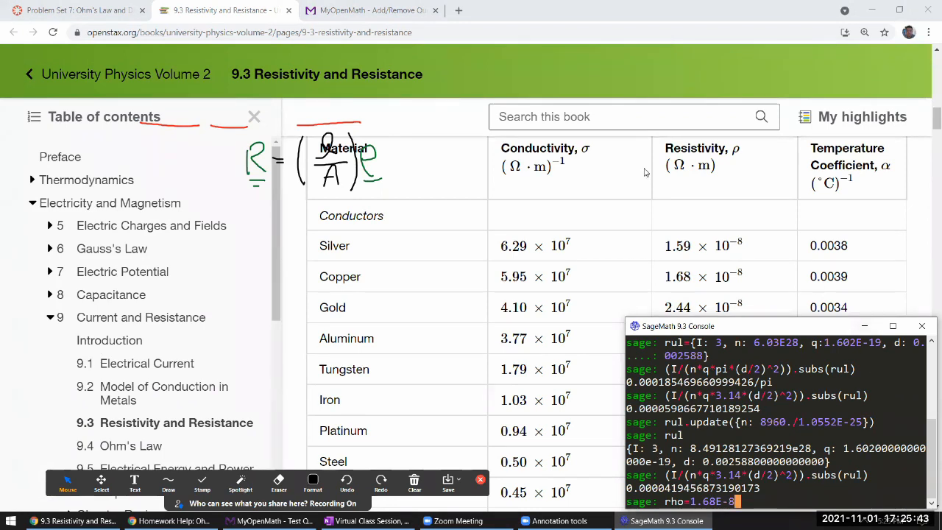
mouse_move(730, 191)
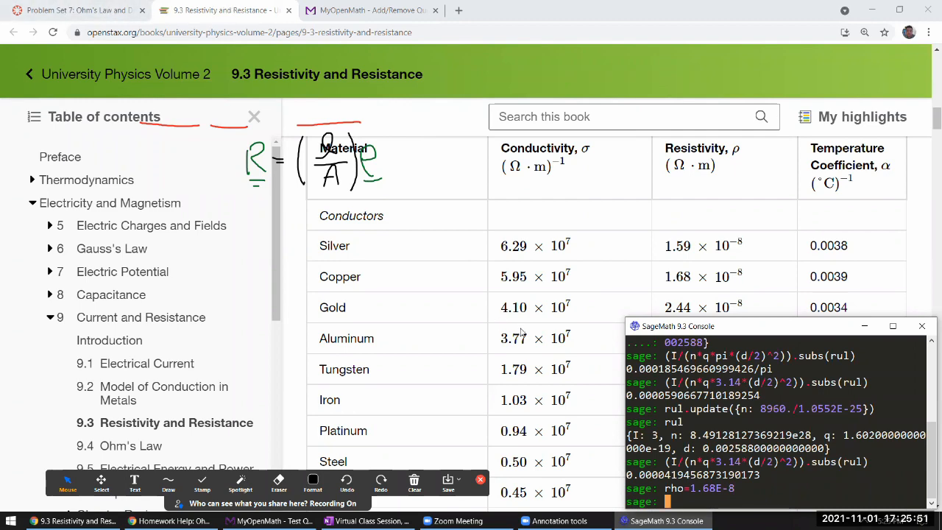
Scroll to the textbook equation R = ρL/A, then return to the Problem Set 7 assignment page.
scroll(down, 3)
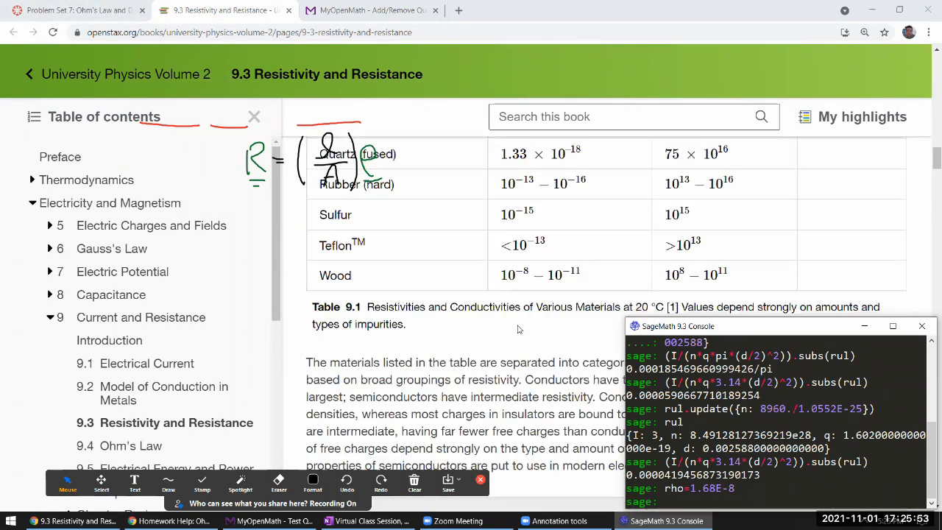
scroll(down, 3)
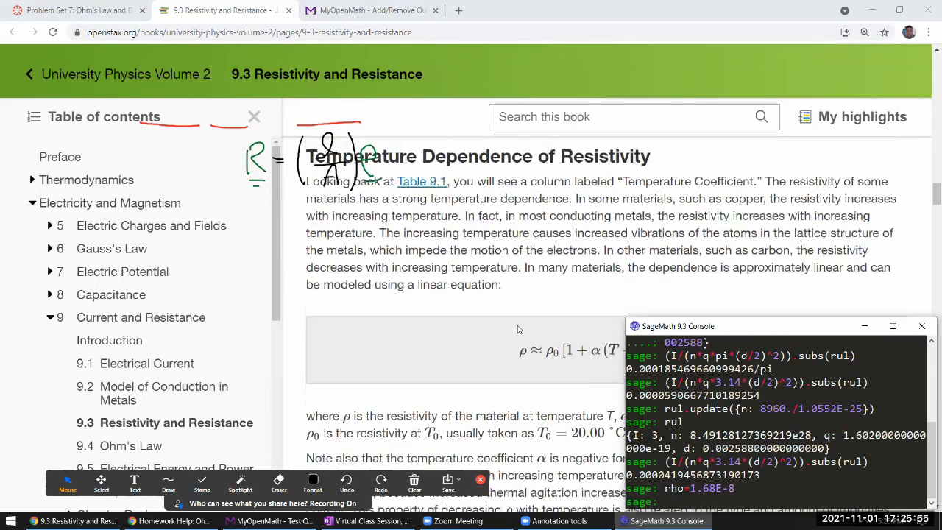
scroll(down, 3)
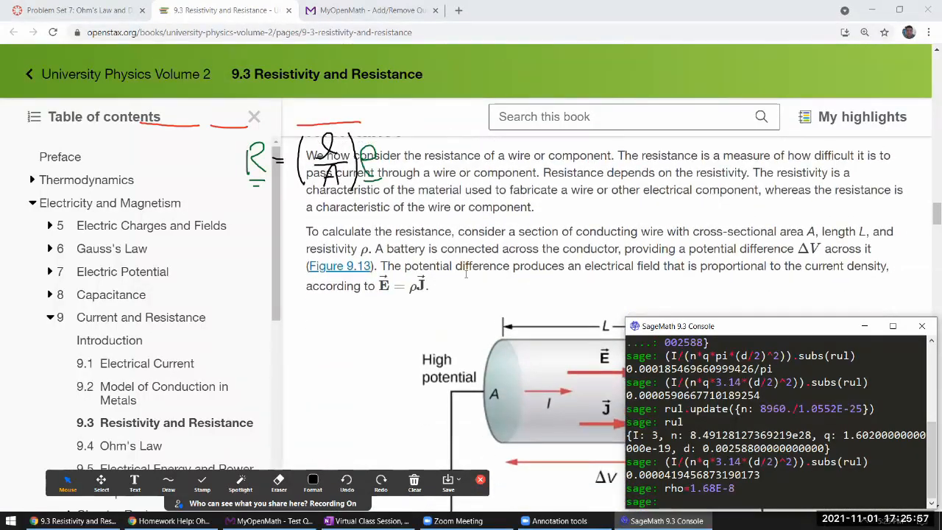
scroll(down, 3)
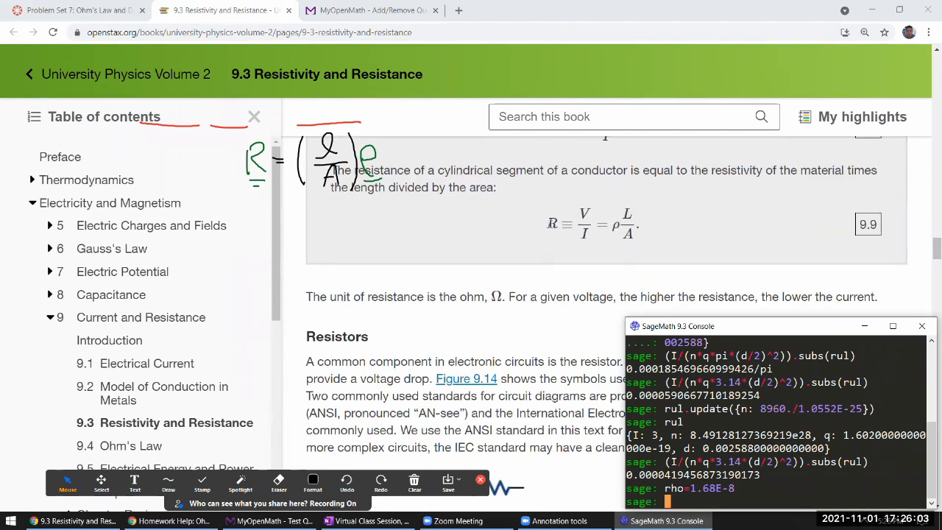
scroll(down, 3)
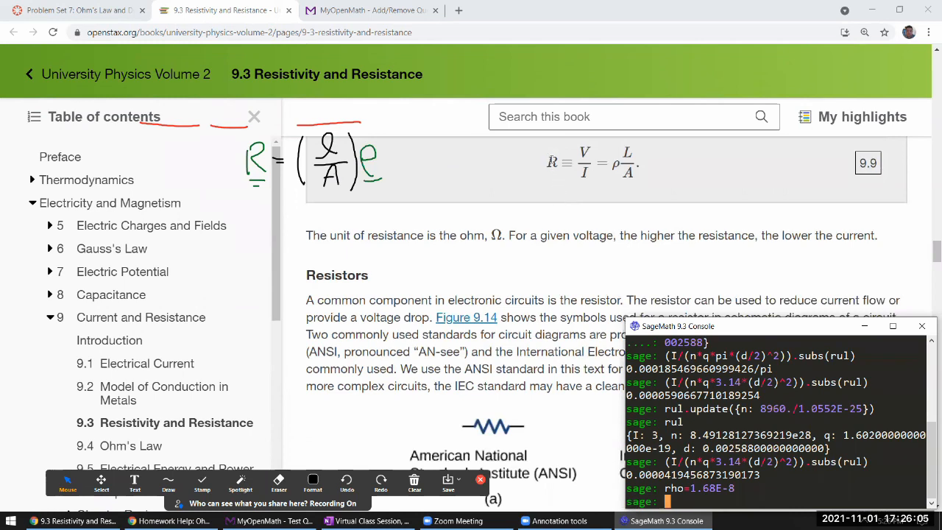
mouse_move(528, 165)
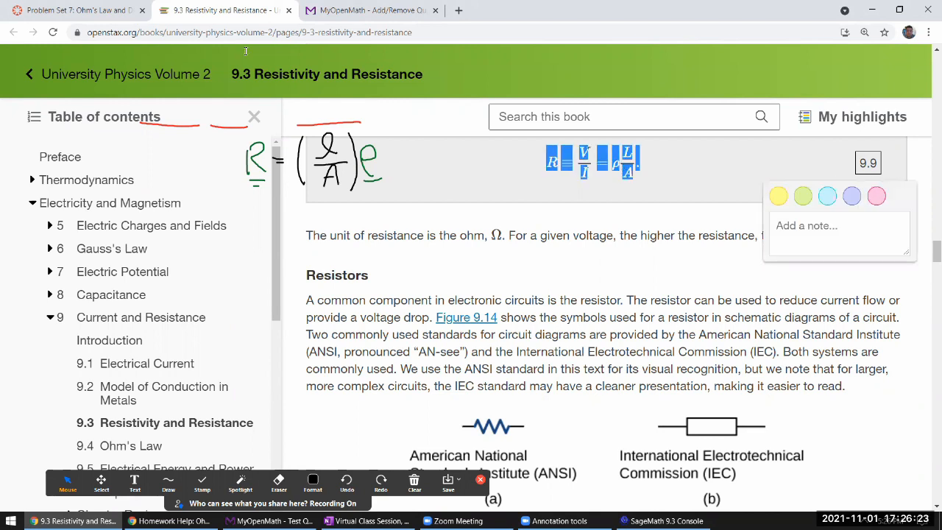
click(74, 13)
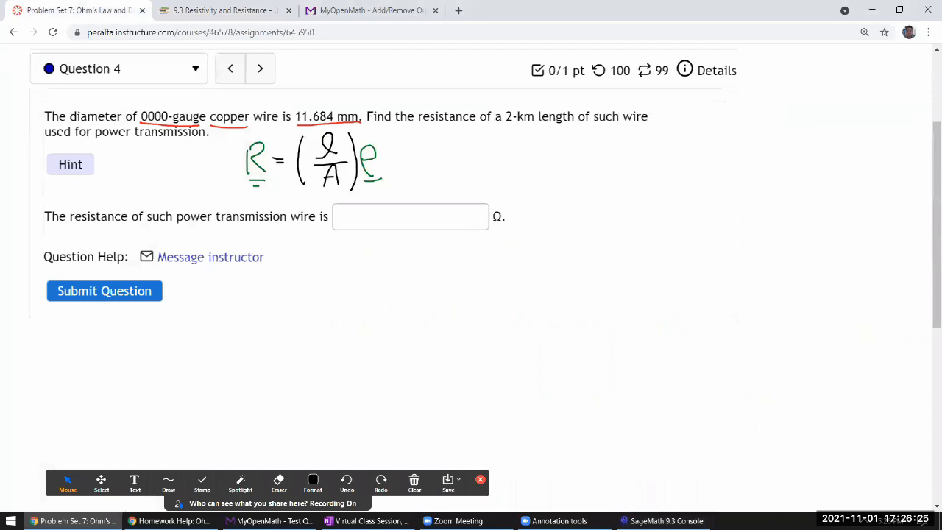
Declare symbols l and A with var('l,A') for the resistance expression (l/A)*rho.
click(659, 521)
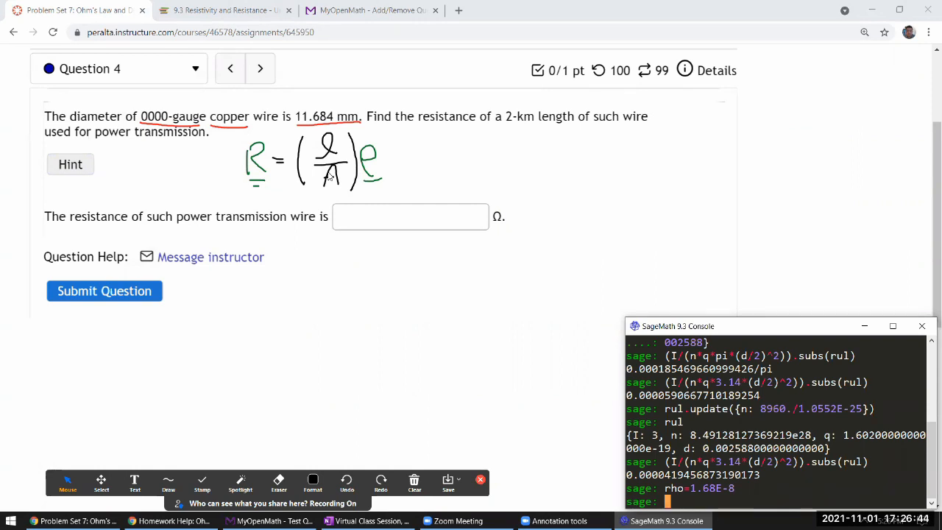
text(var('l)
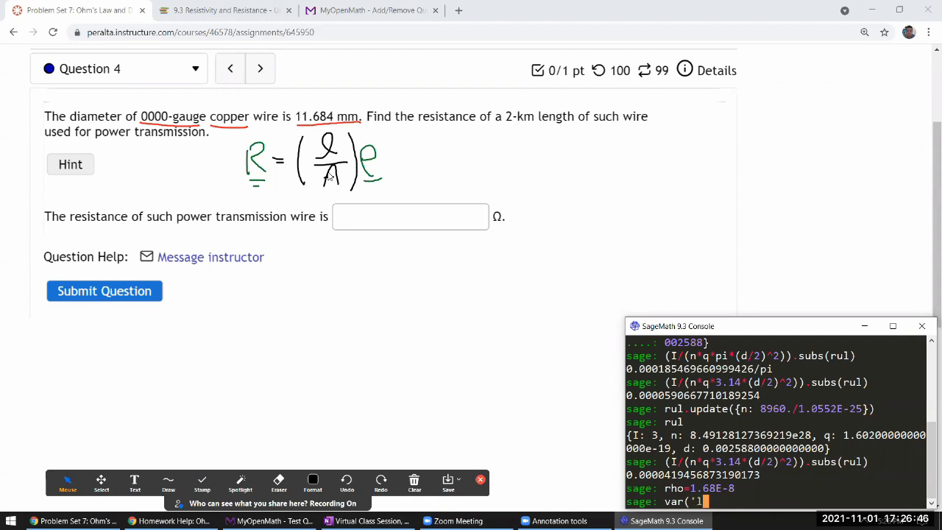
text(,A'))
text((l/A)*rho)
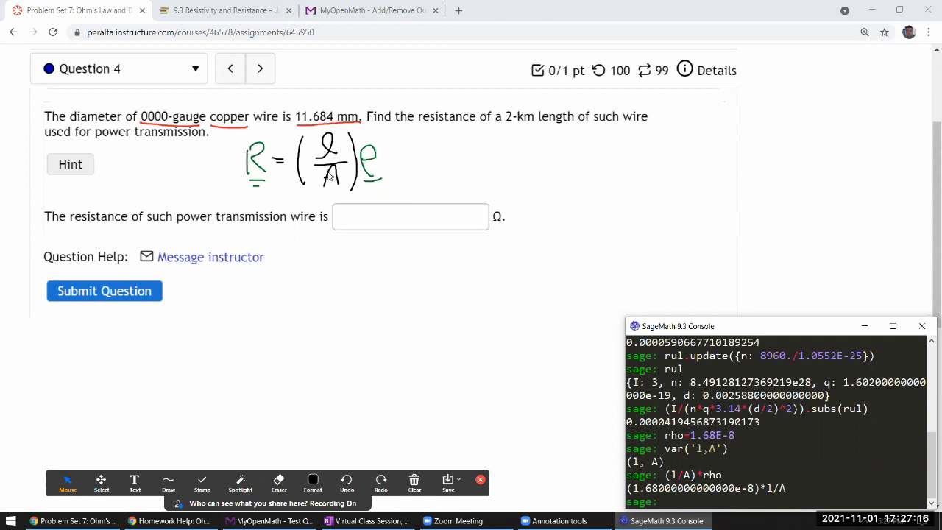
Store the substitution rule rul = {l: 2E3, A: 3.14*(0.011684/2)^2}.
text(rul=)
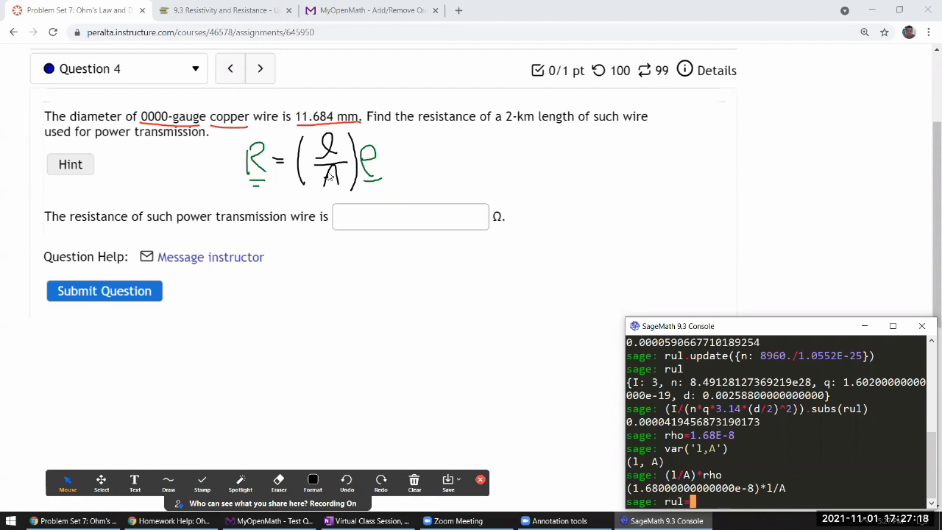
text({)
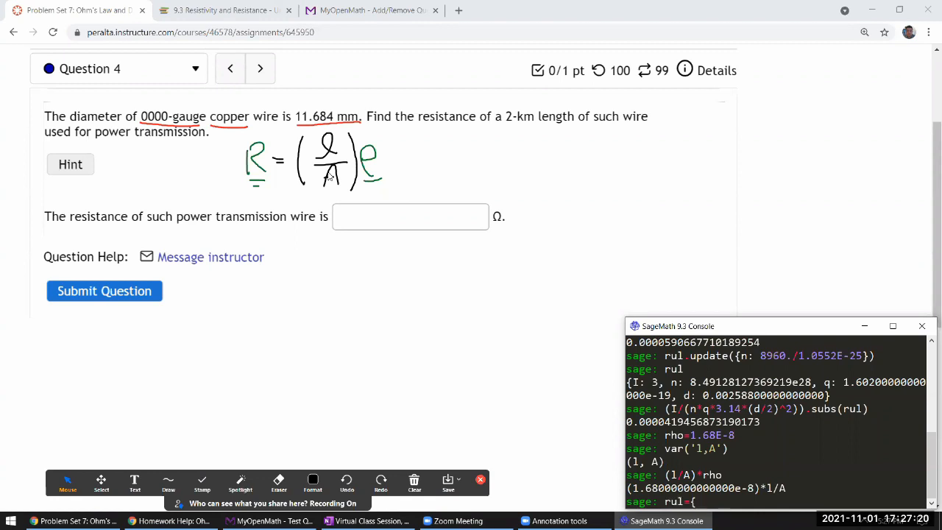
text(1)
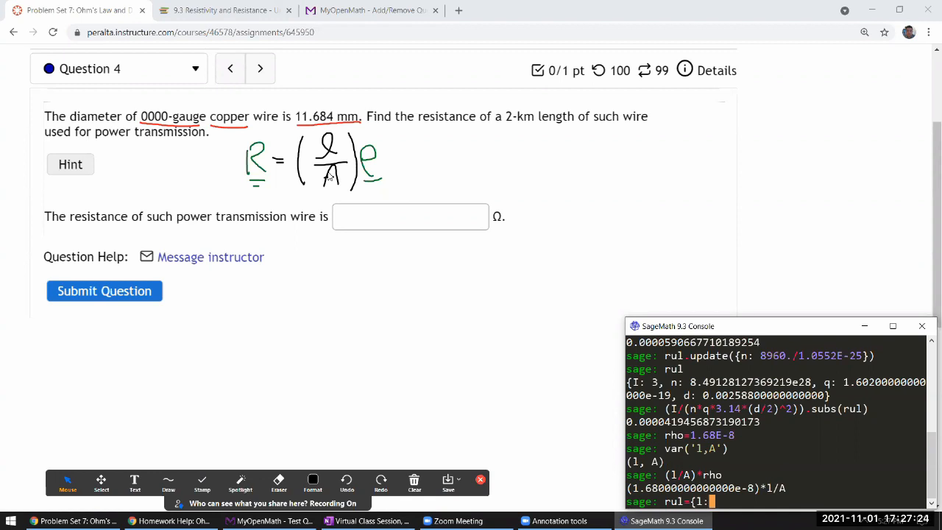
text(2E3,)
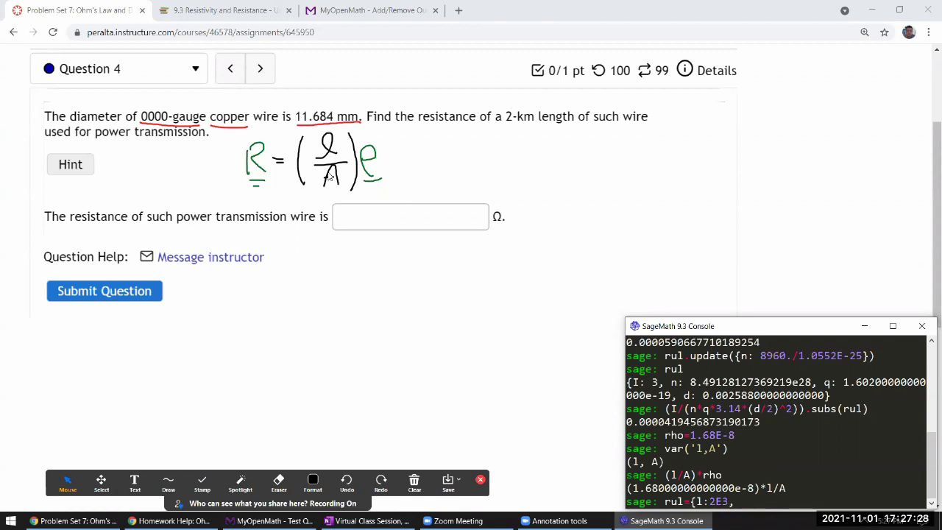
text(A:3.14*(0.011684)
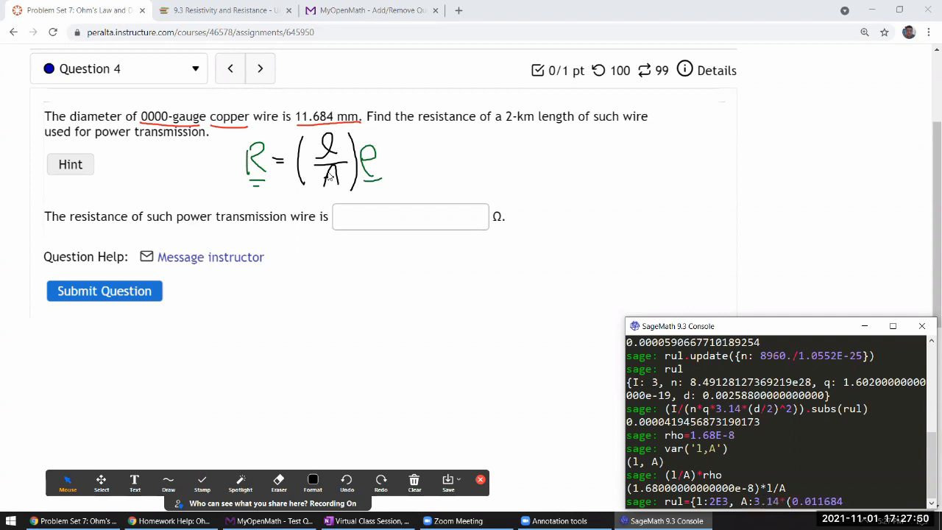
text(/2)^2)
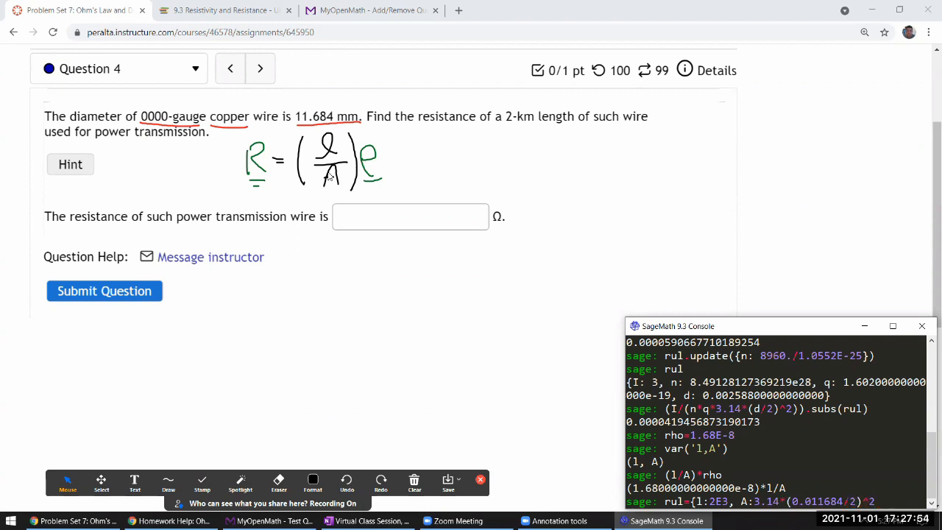
key(Return)
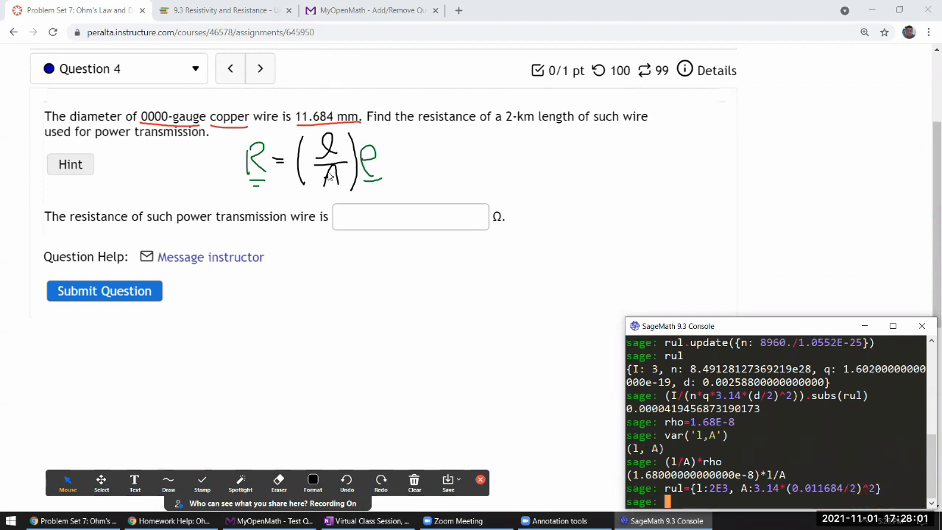
Evaluate ((l/A)*rho).subs(rul) to get the resistance 0.313535357905243 Ω.
text((1/A)*rho))
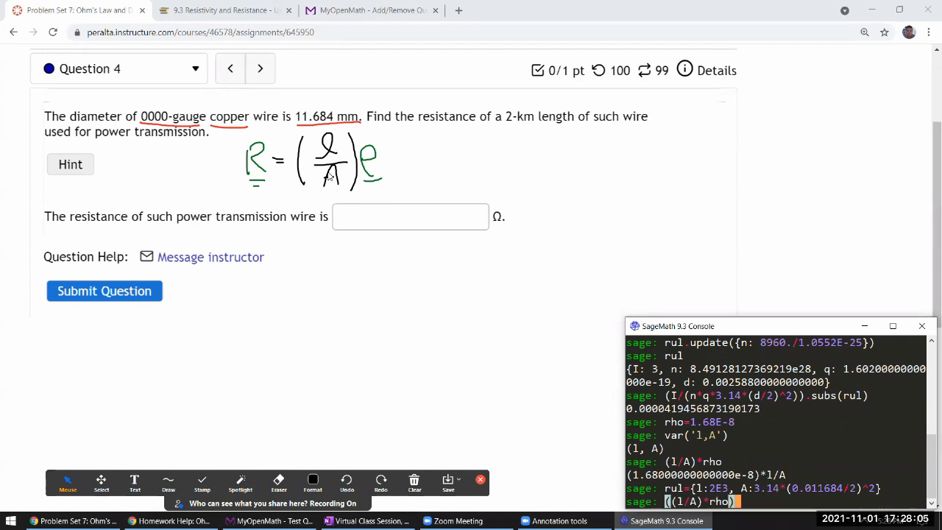
text(.subs(rul))
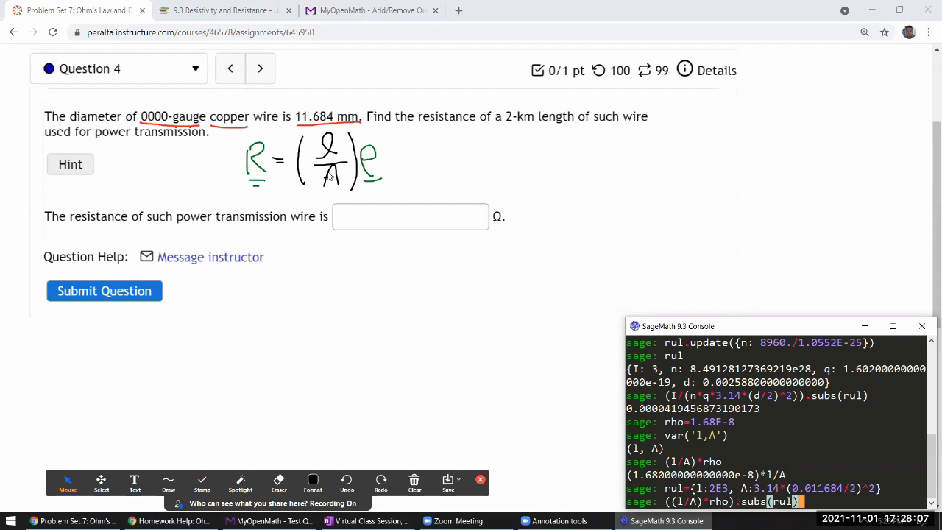
key(Return)
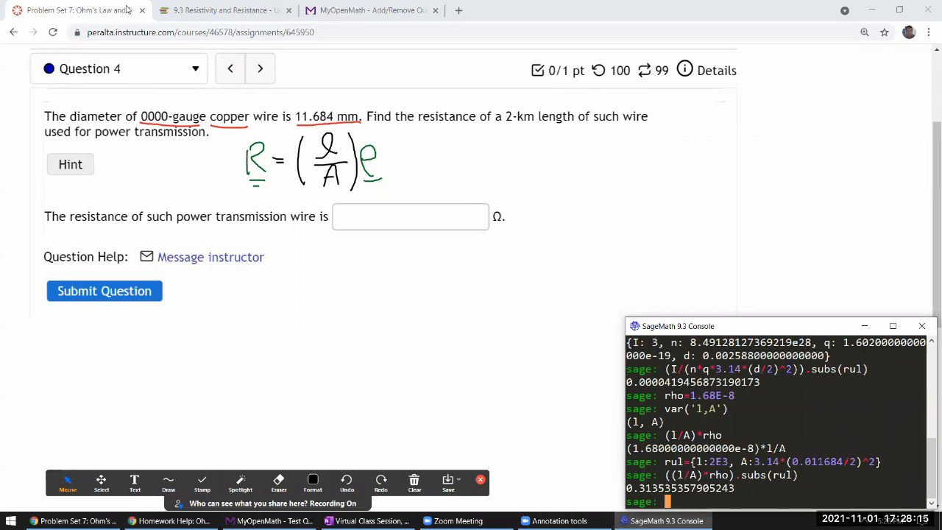
Enter 0.3135 Ω as the resistance and submit it, marked correct.
click(409, 215)
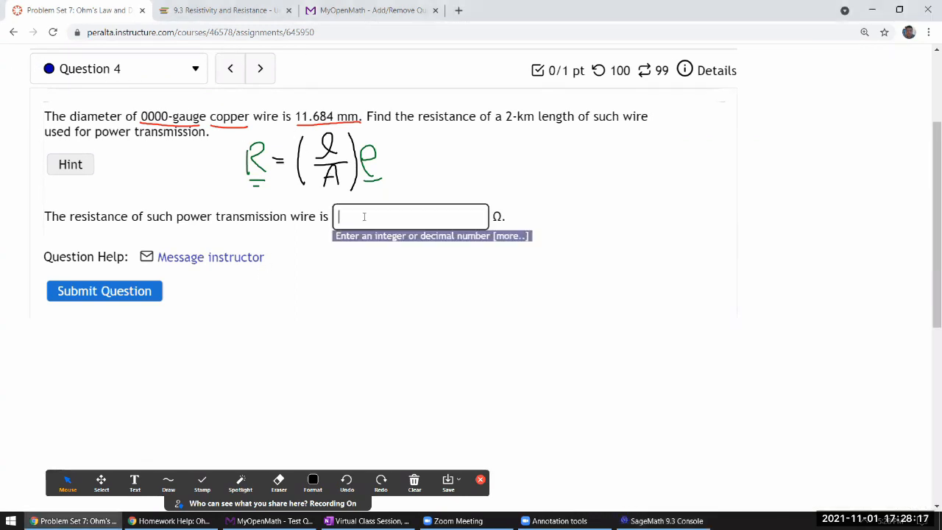
text(0.3135)
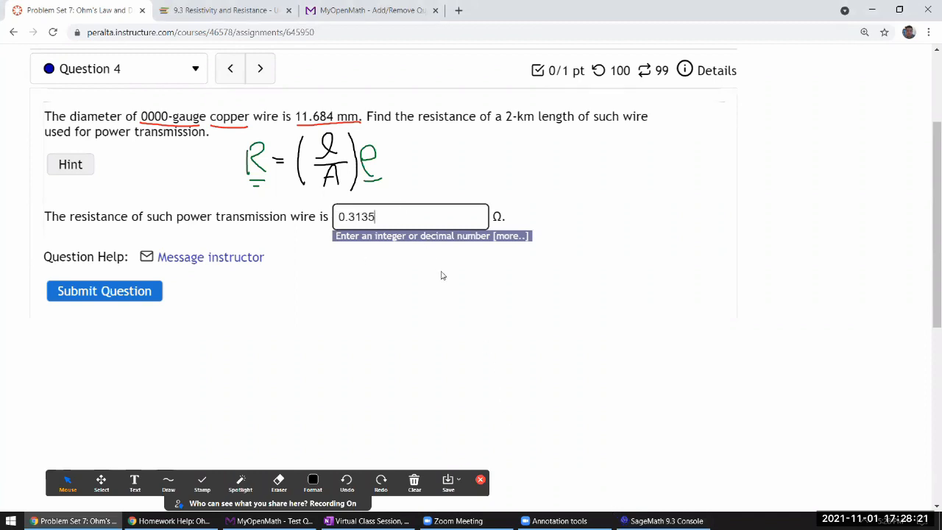
click(103, 291)
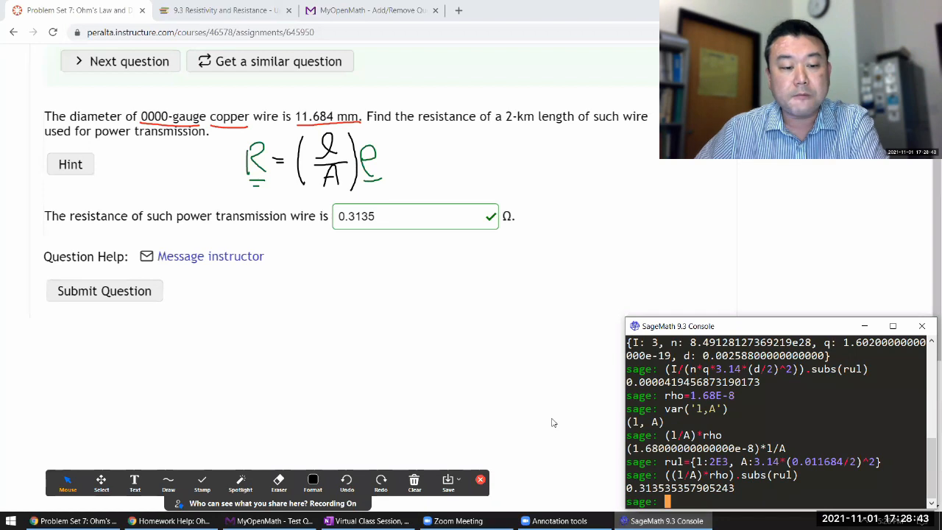
mouse_move(274, 227)
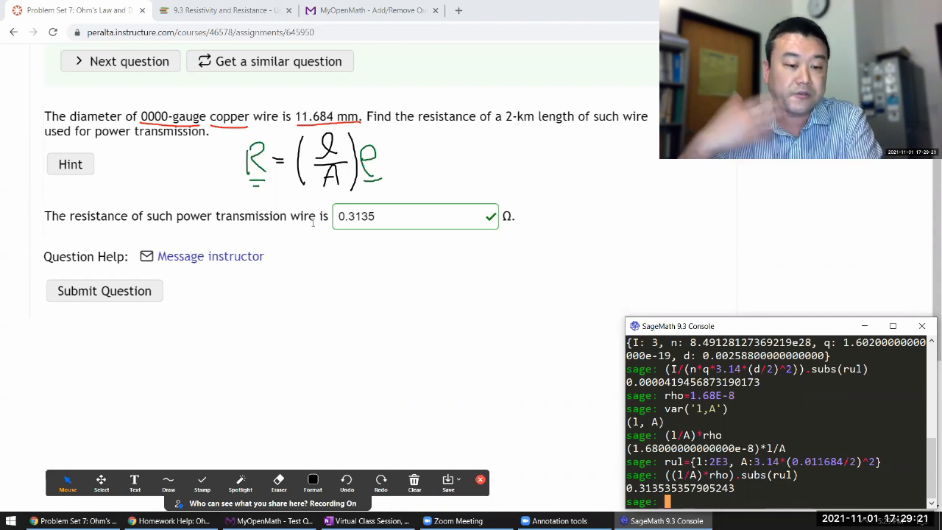
mouse_move(278, 215)
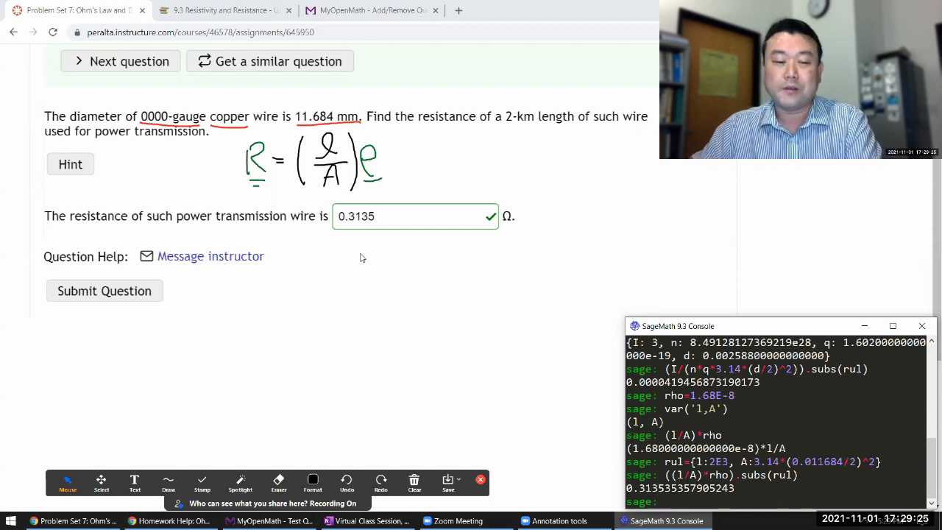
mouse_move(350, 246)
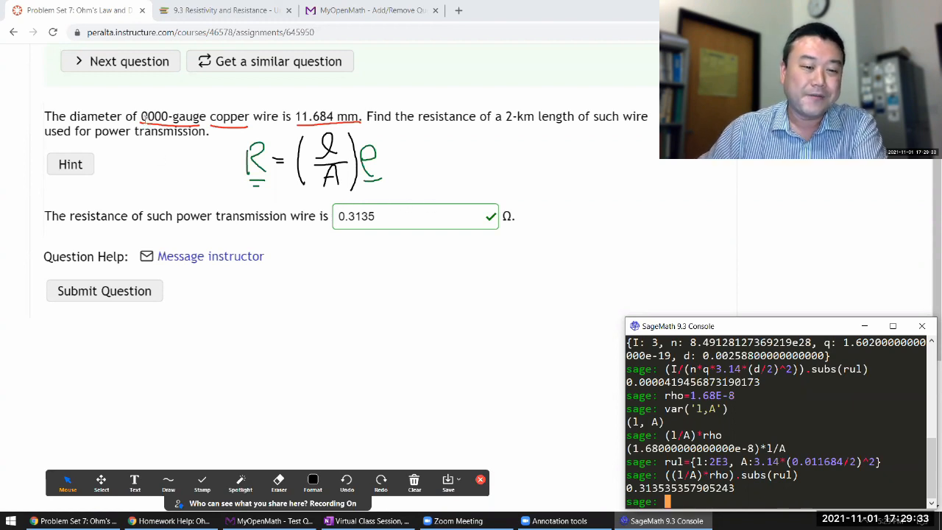
drag(141, 117, 361, 116)
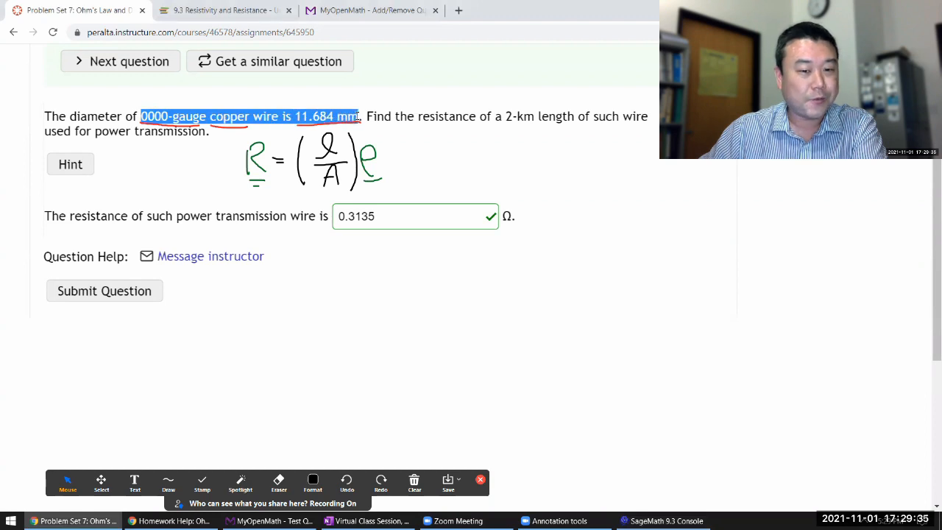